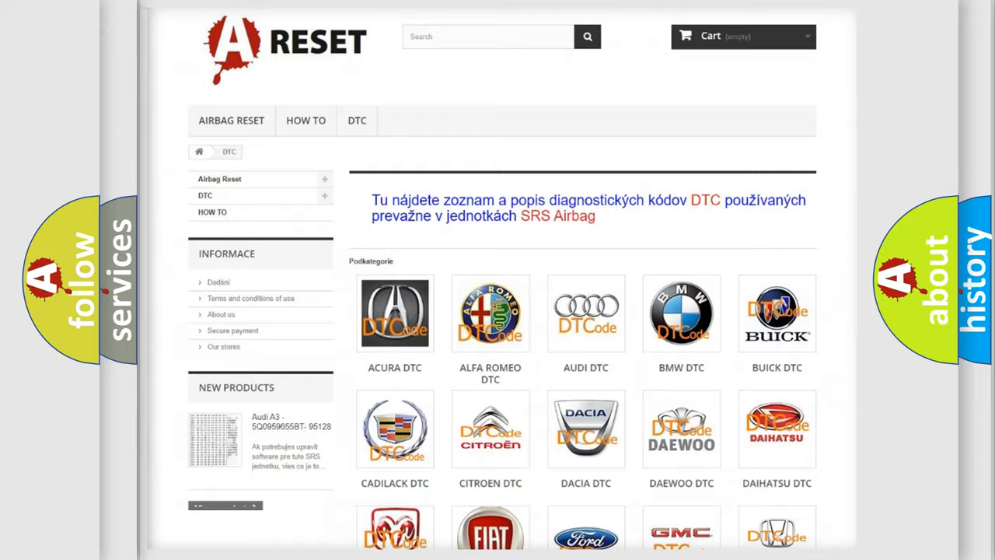
- Browse the Lexus DTC code list, then show the slide splitting C146 into hex digits C, 1, 4, 6
{"action": "scroll", "scroll_direction": "down", "scroll_amount": 3}
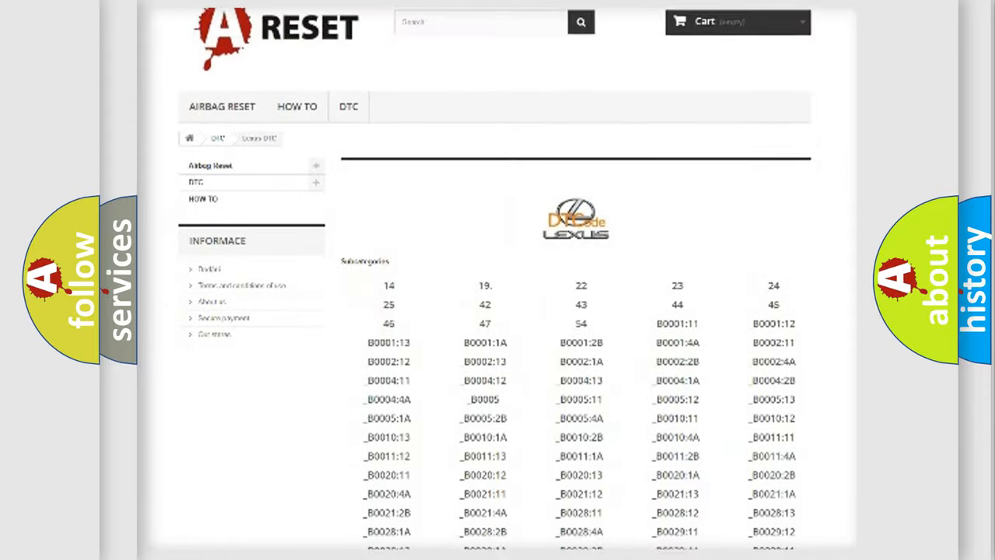
{"action": "scroll", "scroll_direction": "down", "scroll_amount": 3}
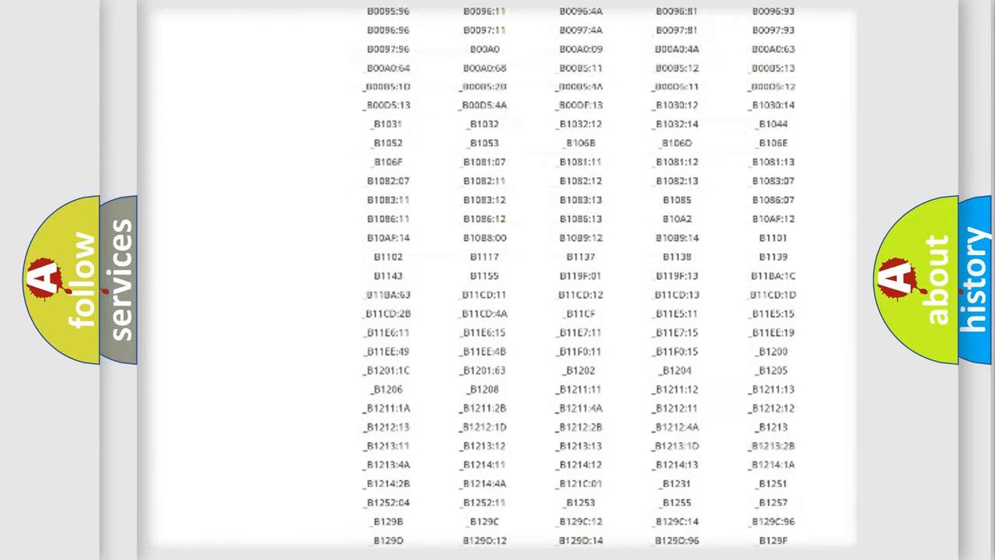
{"action": "scroll", "scroll_direction": "up", "scroll_amount": 3}
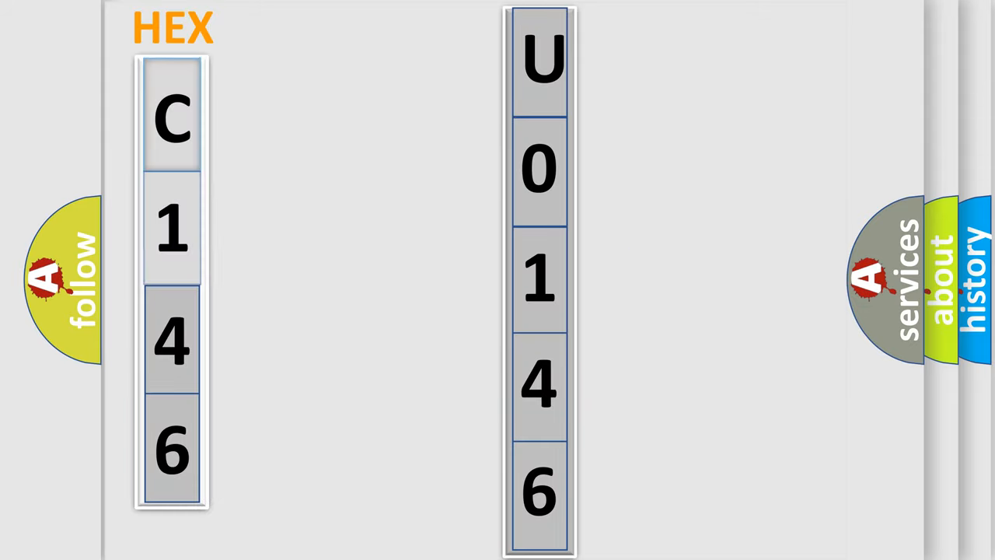
{"action": "left_click", "coordinate": [171, 117]}
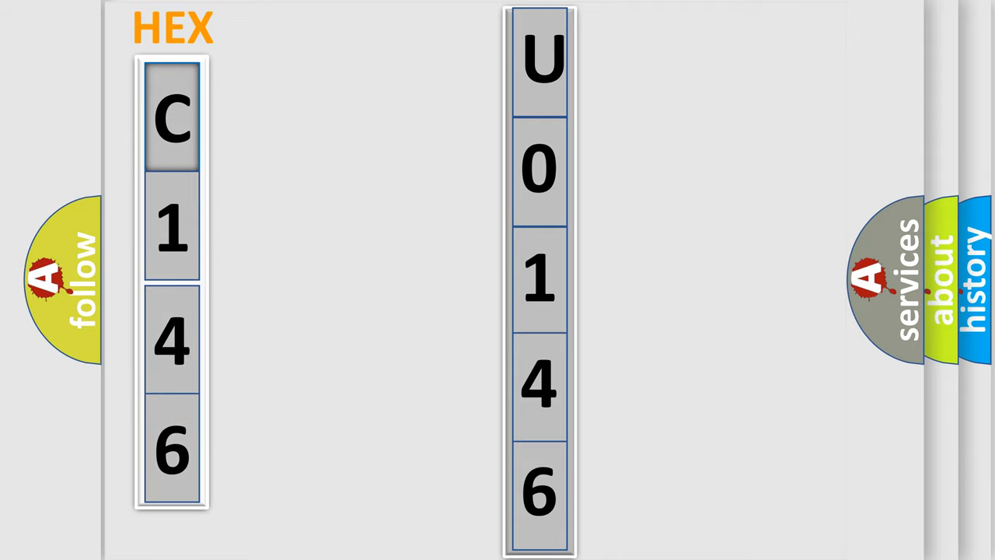